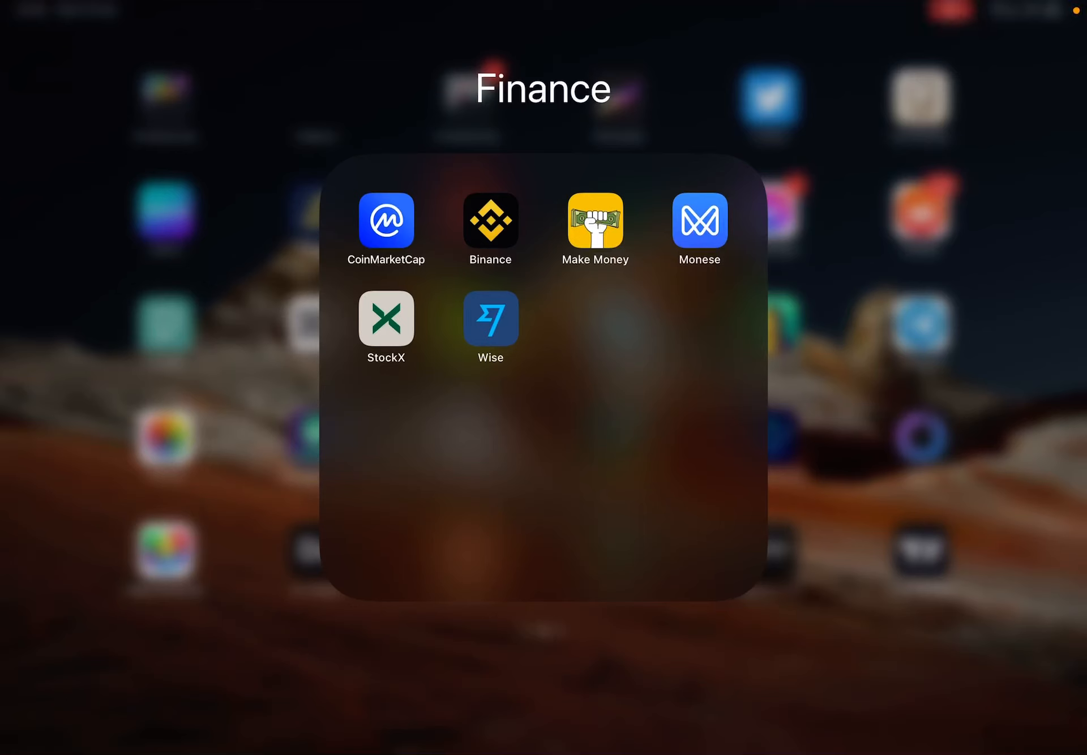
Launch the Make Money app from the Finance folder
{"action": "left_click", "coordinate": [595, 221]}
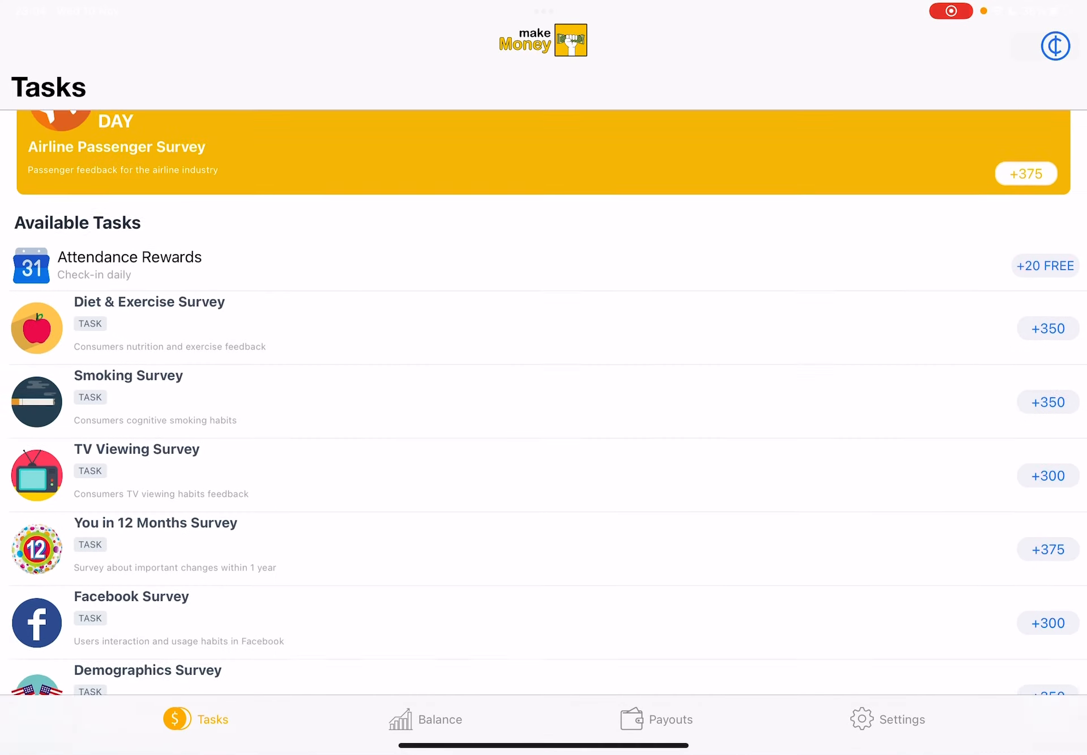
{"action": "scroll", "scroll_direction": "down", "scroll_amount": 3}
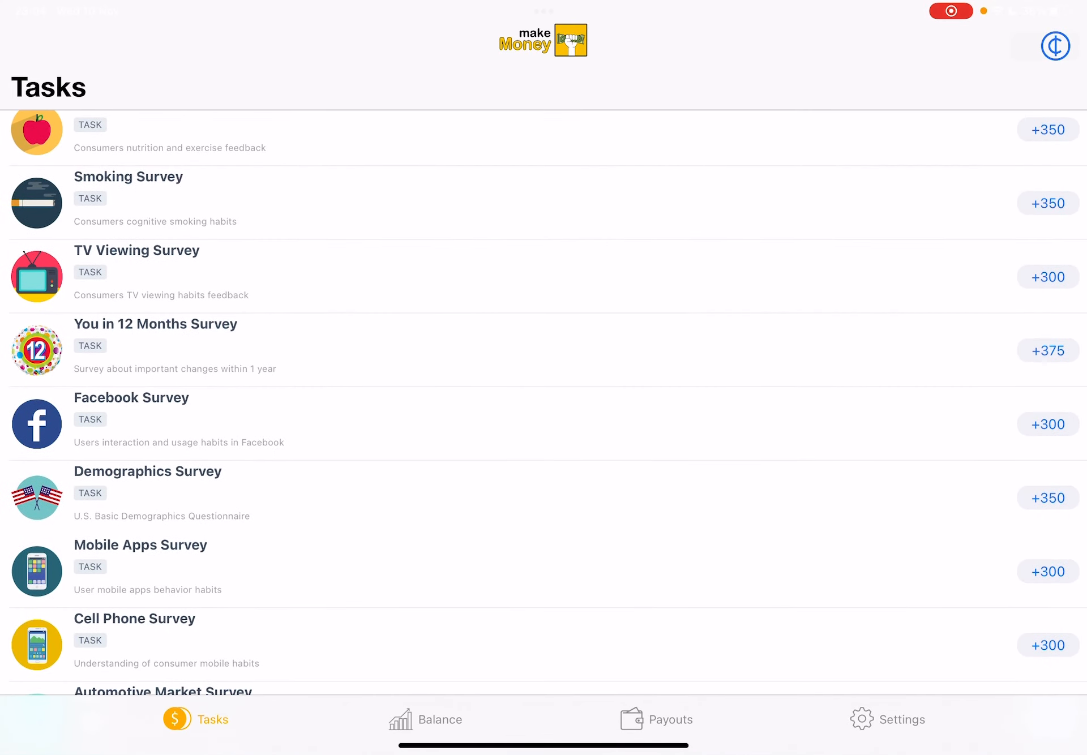
{"action": "scroll", "scroll_direction": "down", "scroll_amount": 3}
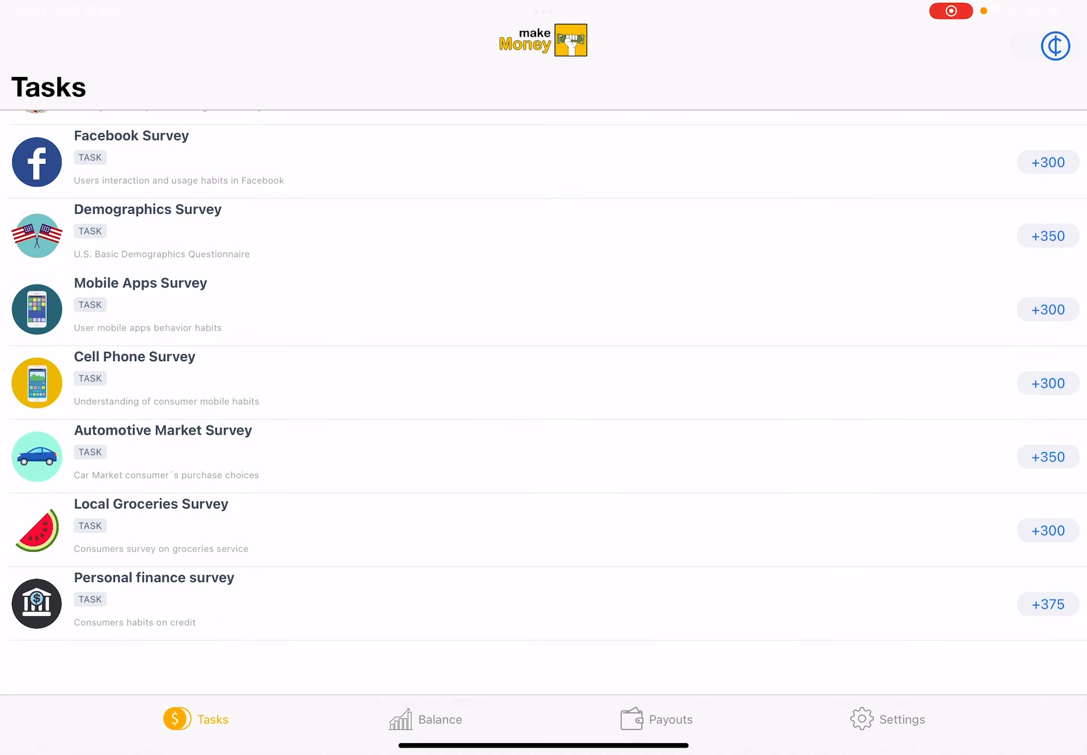
{"action": "scroll", "scroll_direction": "down", "scroll_amount": 3}
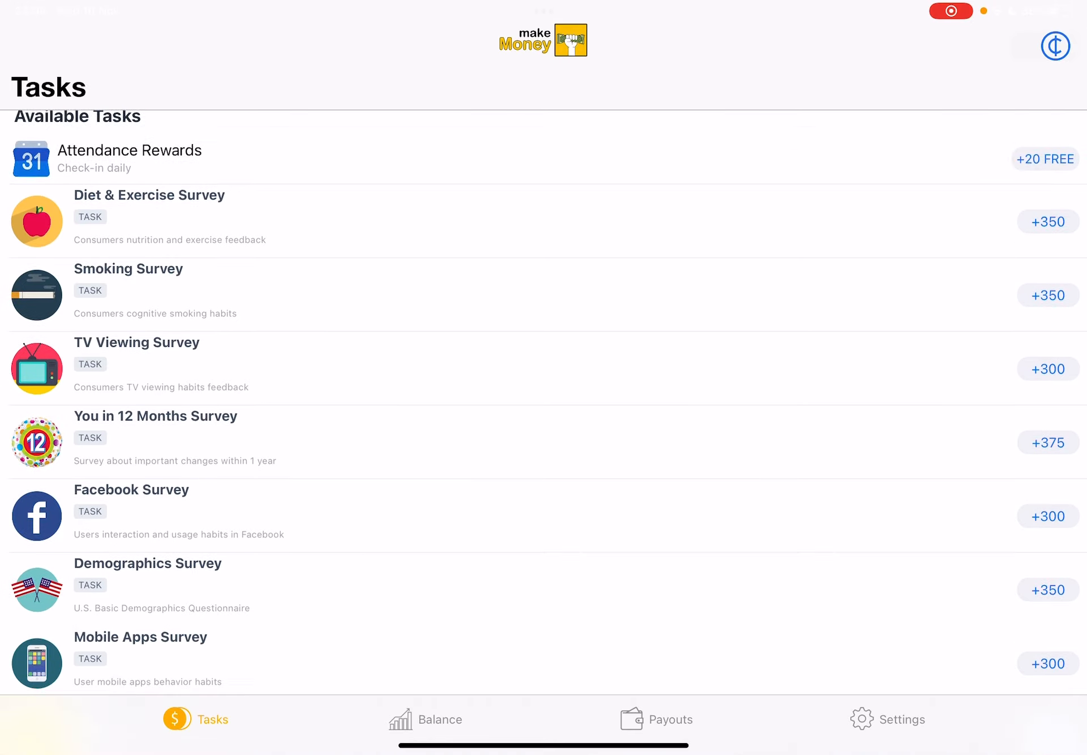
{"action": "scroll", "scroll_direction": "down", "scroll_amount": 3}
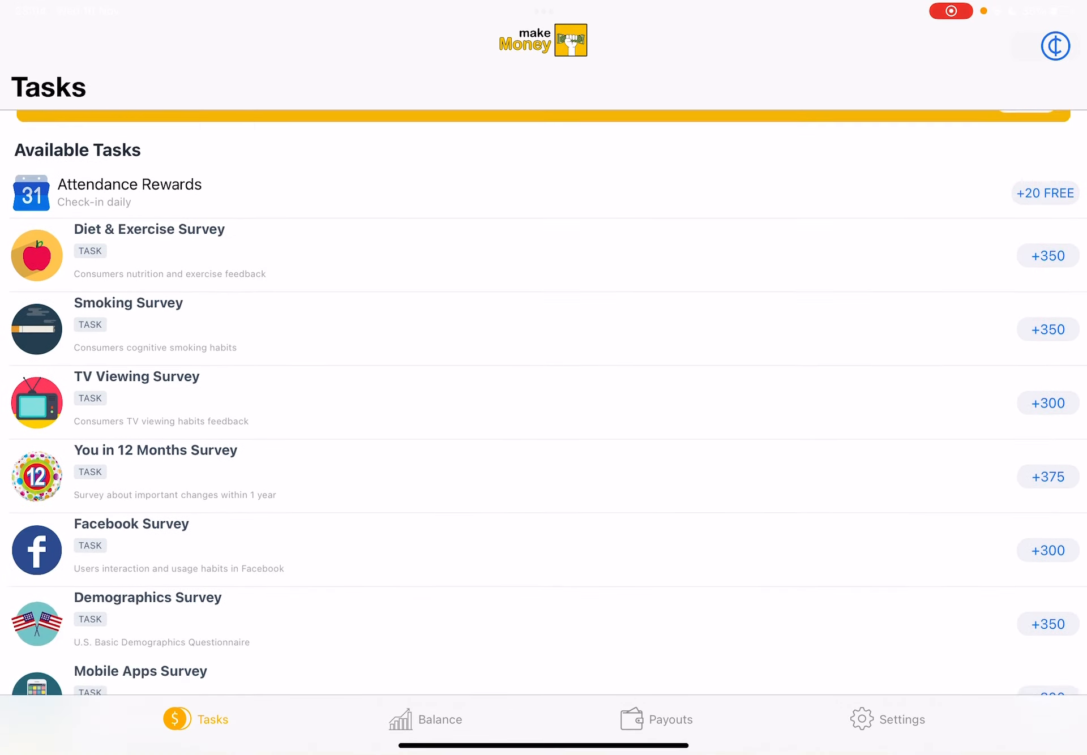
{"action": "scroll", "scroll_direction": "down", "scroll_amount": 3}
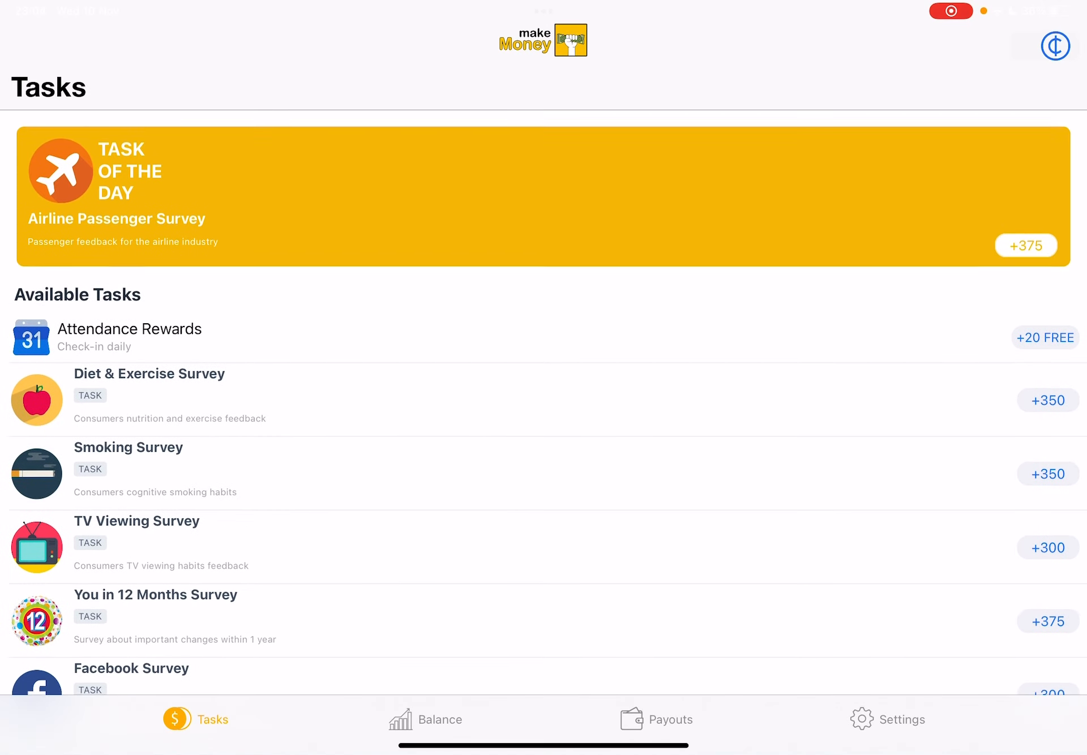
{"action": "scroll", "scroll_direction": "down", "scroll_amount": 3}
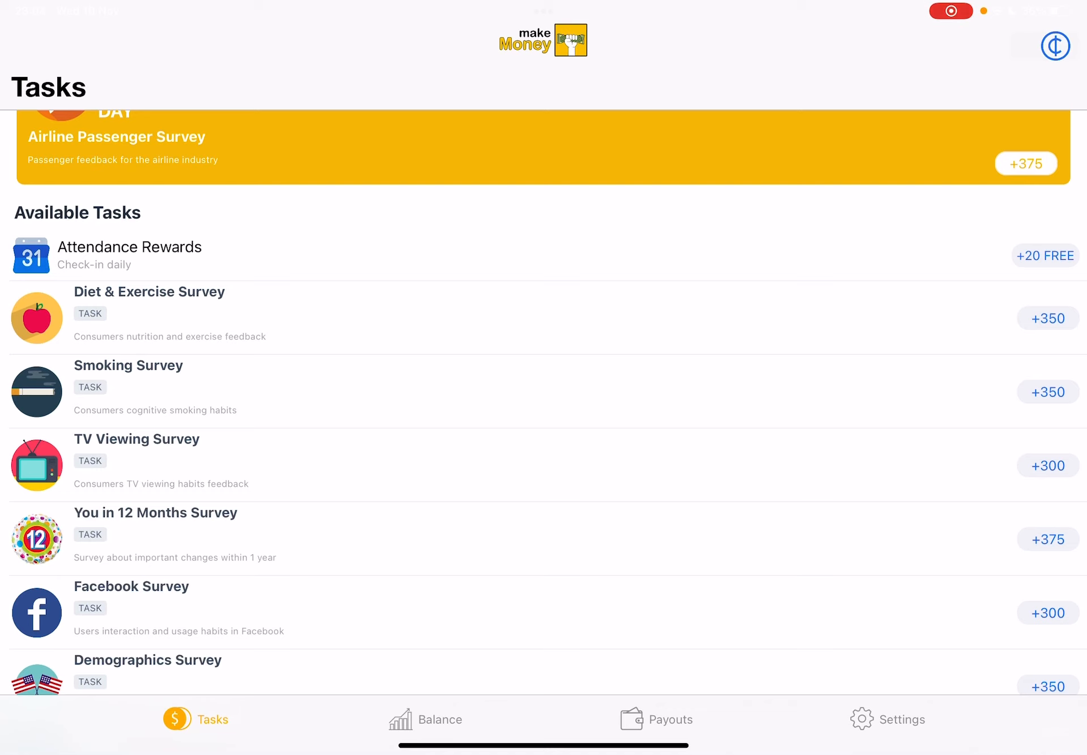
{"action": "scroll", "scroll_direction": "down", "scroll_amount": 3}
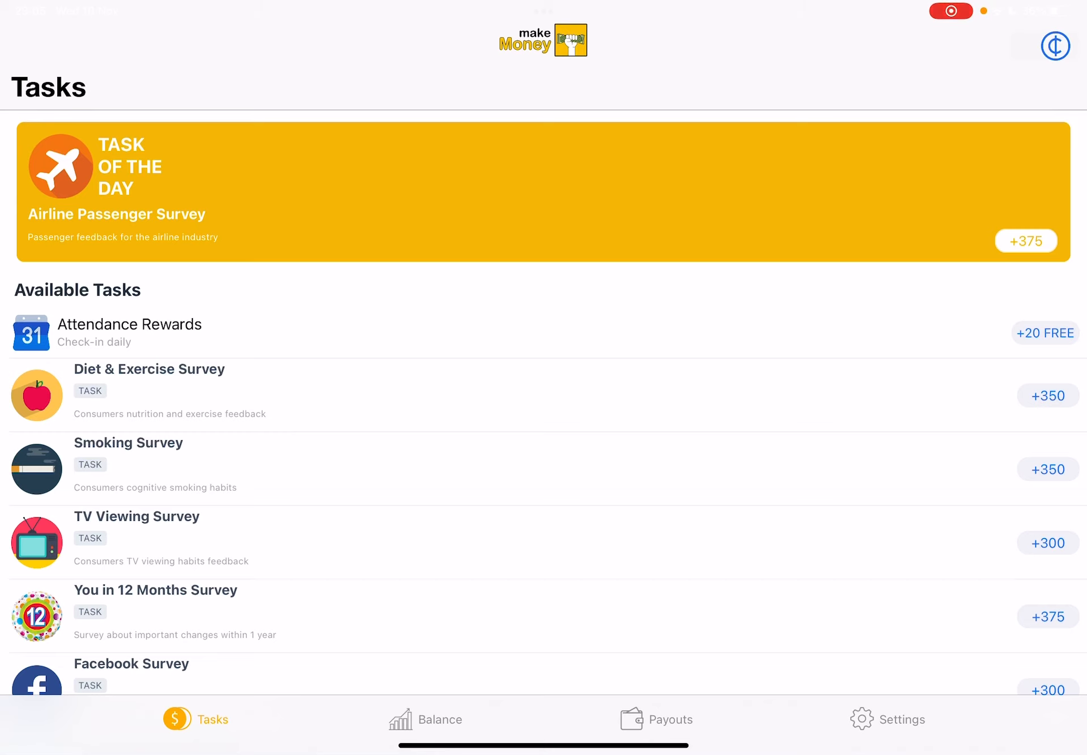
{"action": "left_click", "coordinate": [440, 719]}
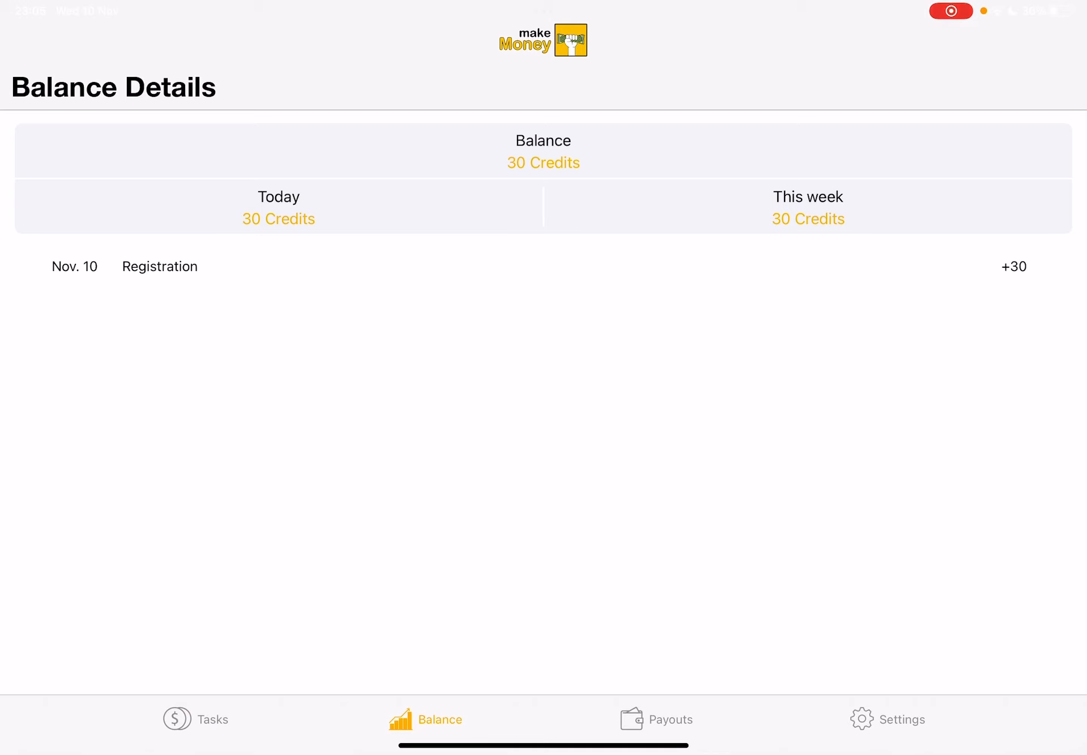
{"action": "left_click", "coordinate": [672, 719]}
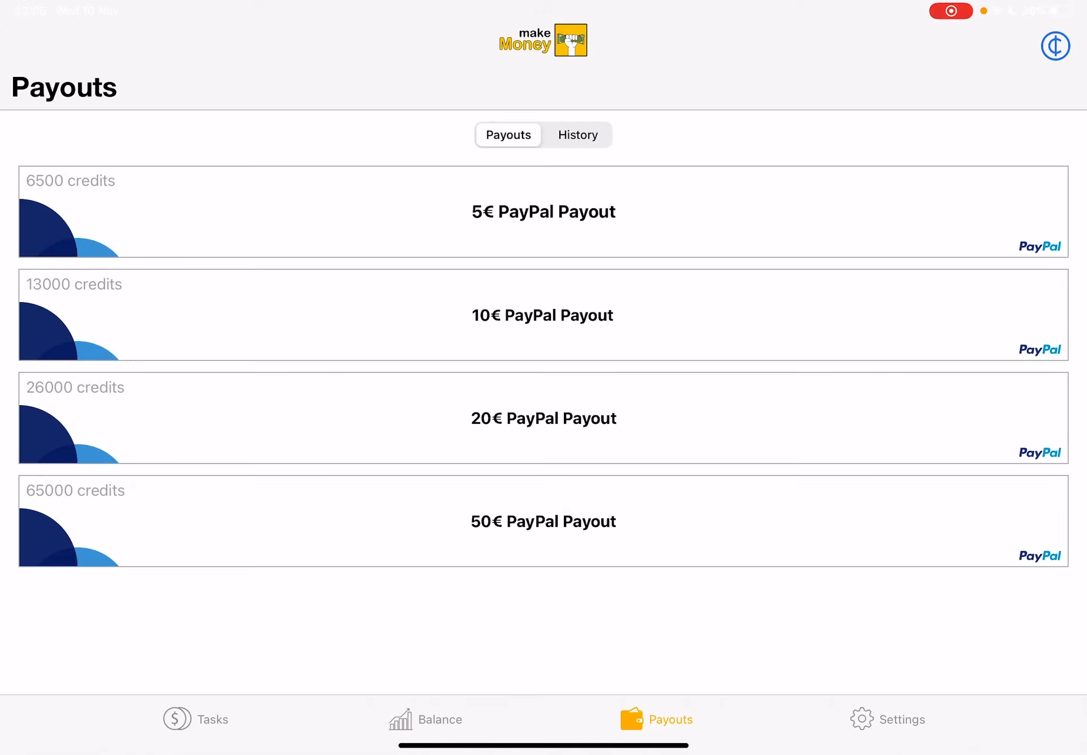
{"action": "left_click", "coordinate": [196, 719]}
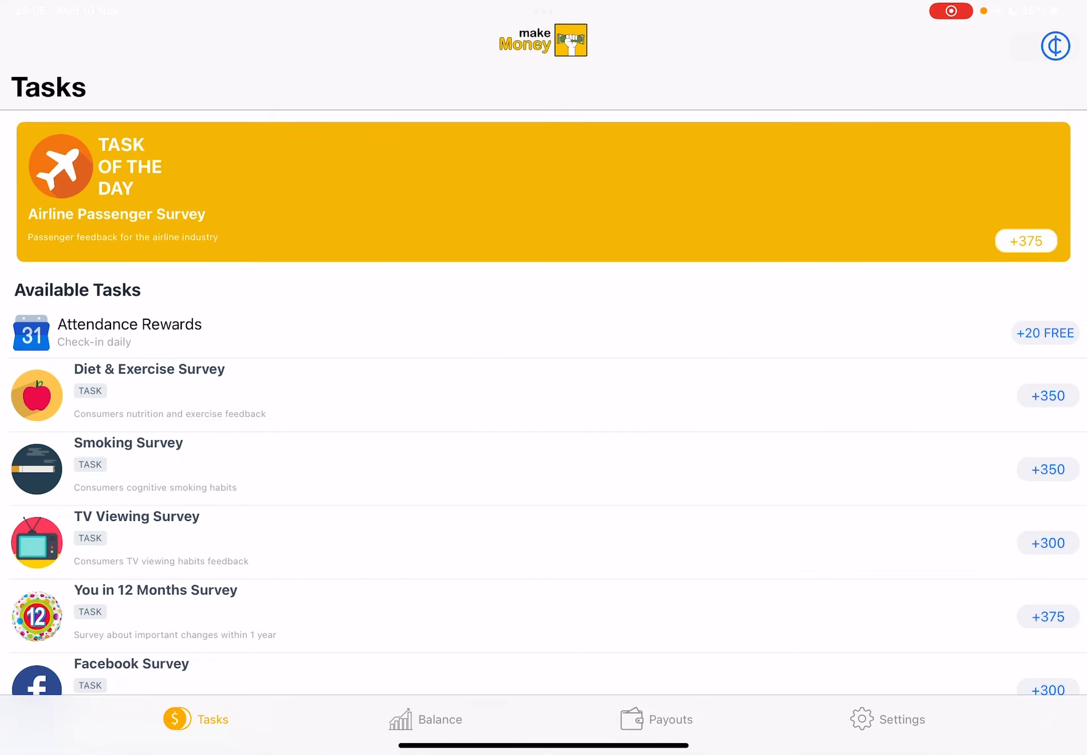
Start the Airline Passenger Survey and answer question 1 with '2 to 4 times a year'
{"action": "left_click", "coordinate": [542, 192]}
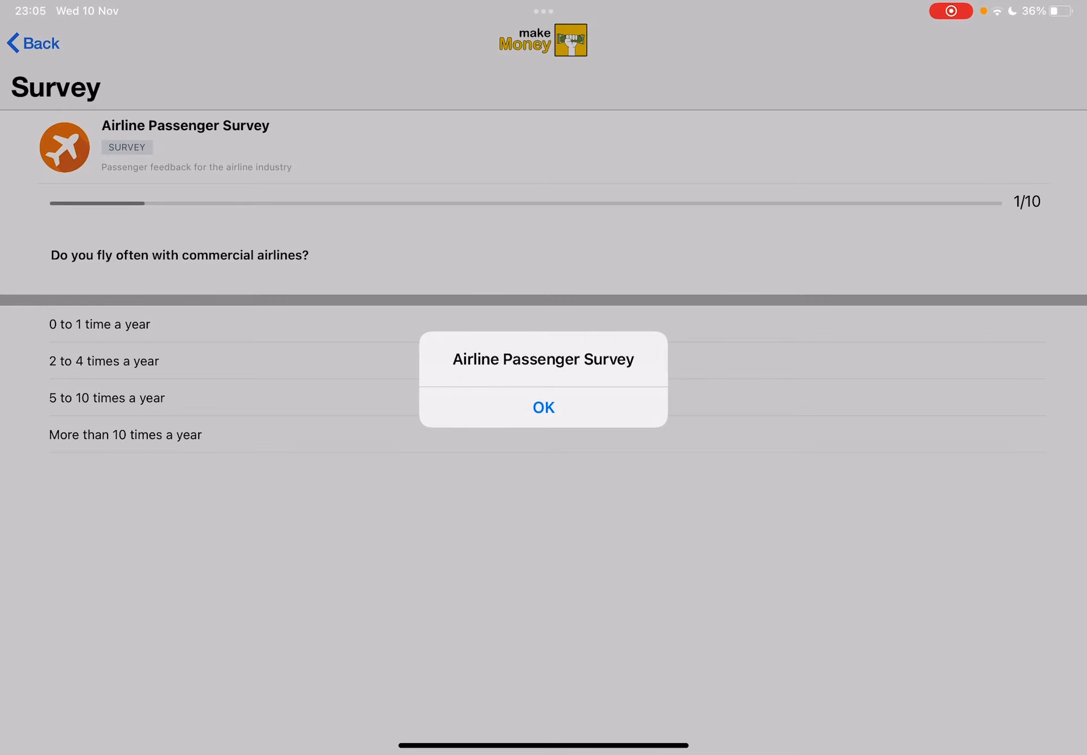
{"action": "left_click", "coordinate": [544, 408]}
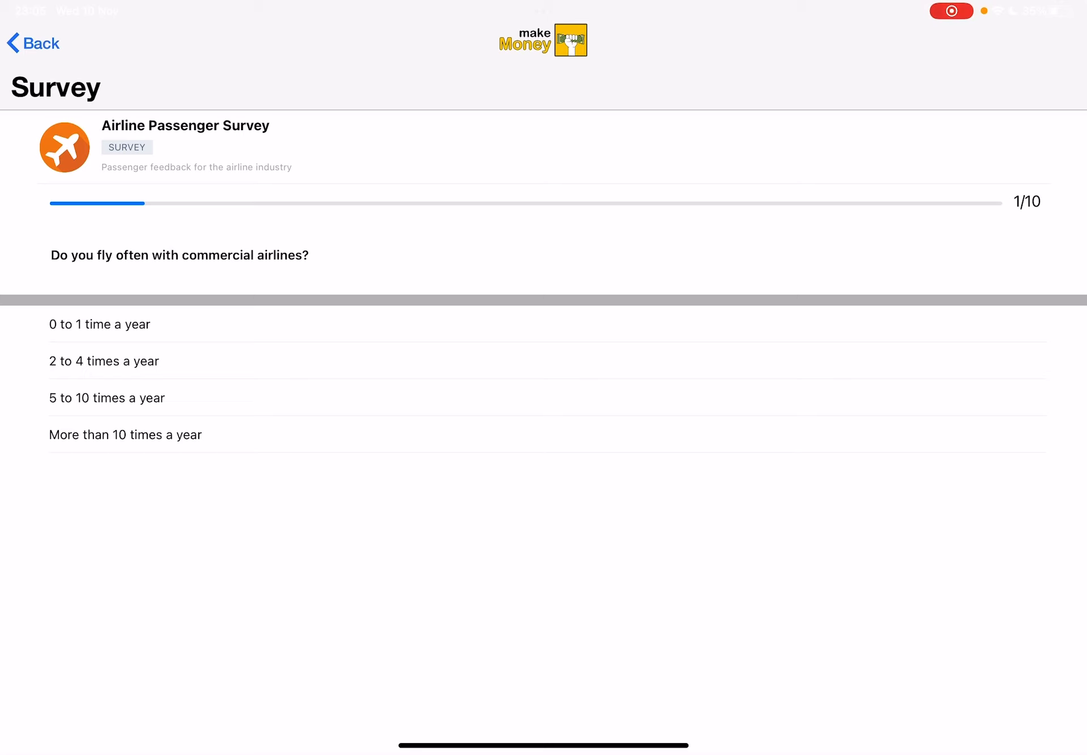
{"action": "left_click", "coordinate": [104, 360]}
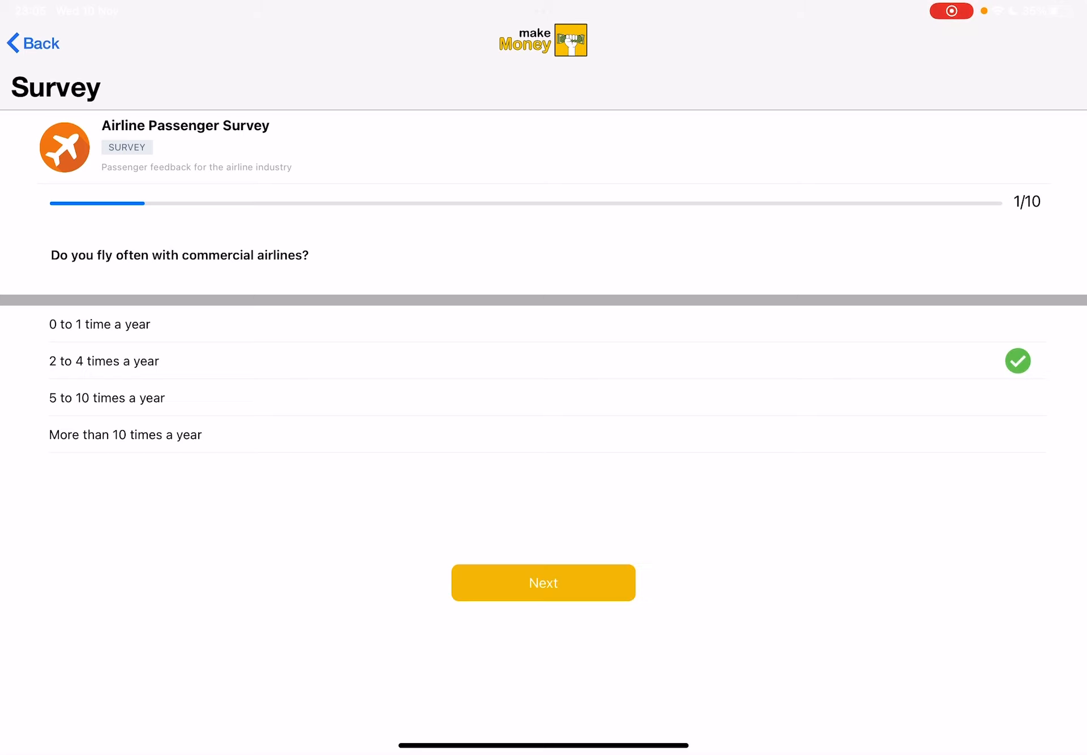
{"action": "left_click", "coordinate": [542, 582]}
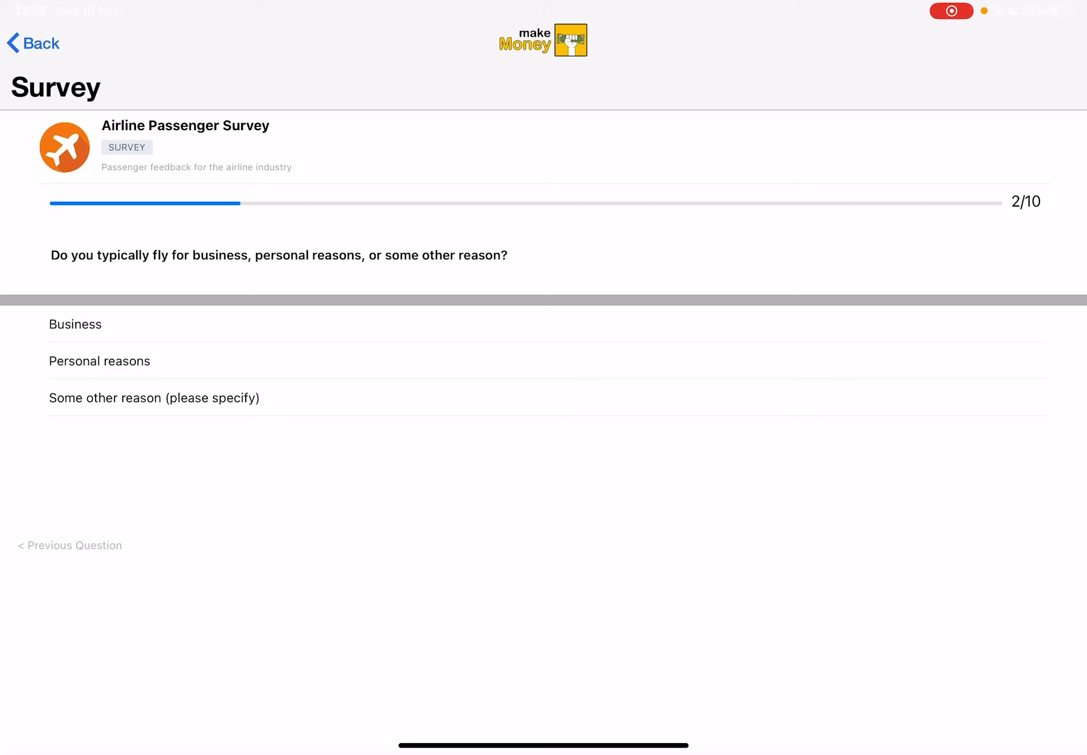
Answer the reasons-for-flying question and advance through to question 9's text field
{"action": "left_click", "coordinate": [74, 324]}
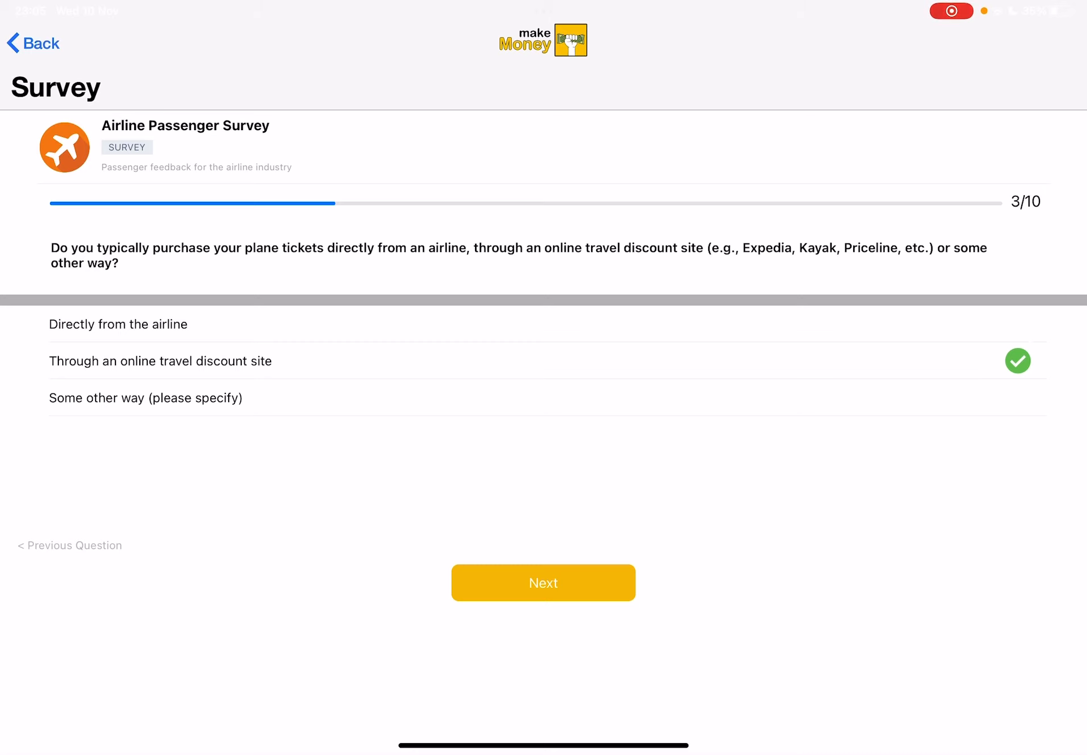
{"action": "left_click", "coordinate": [543, 582]}
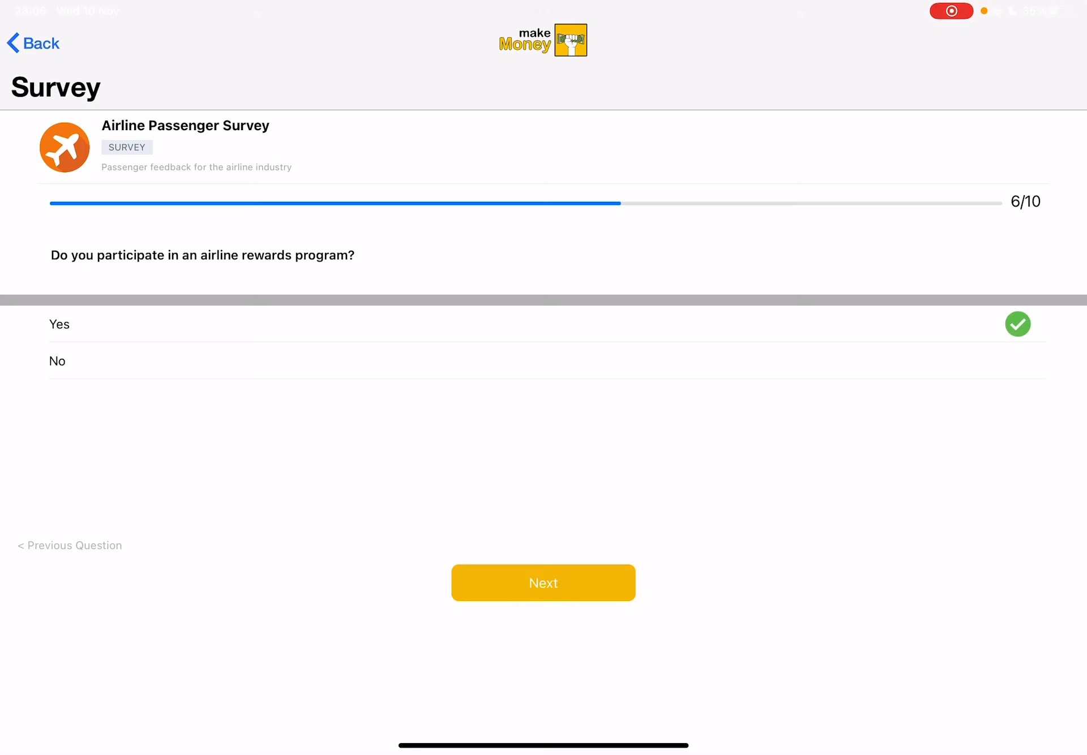
{"action": "left_click", "coordinate": [543, 582]}
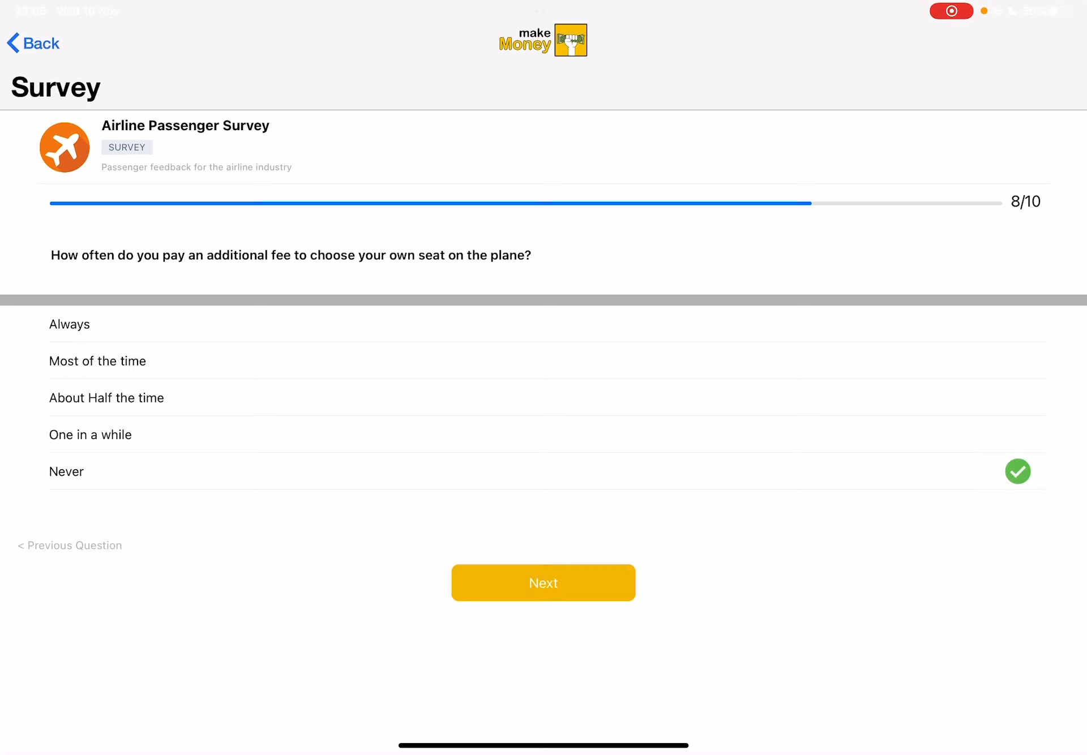
{"action": "left_click", "coordinate": [542, 582]}
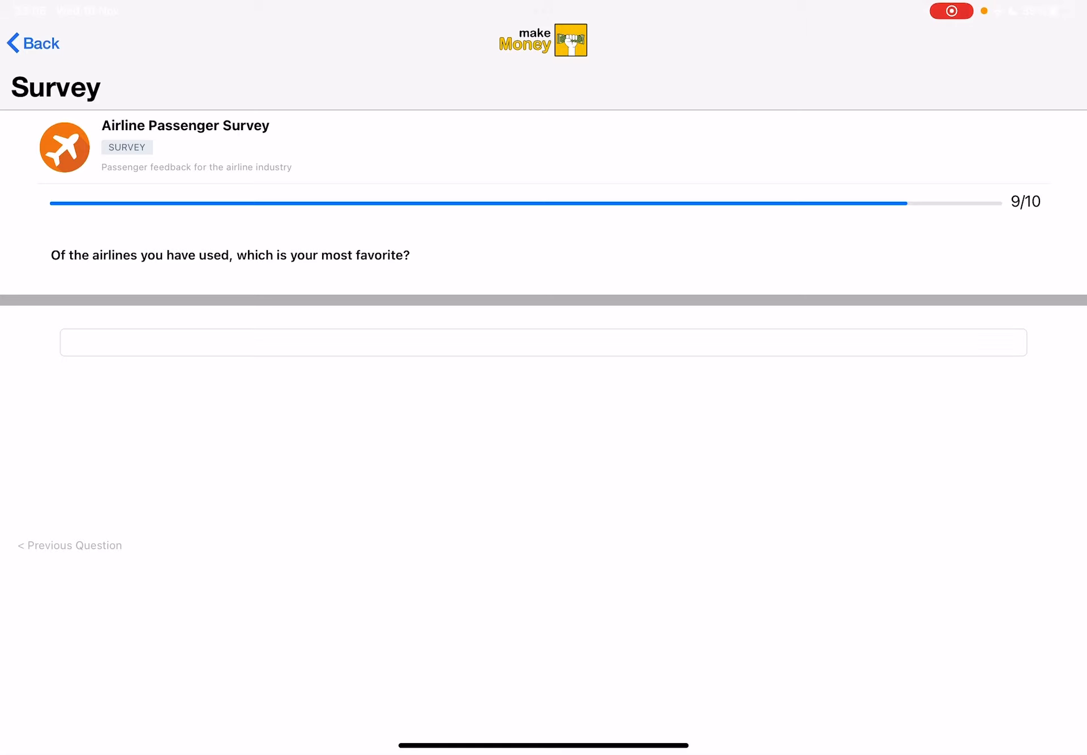
{"action": "left_click", "coordinate": [548, 342]}
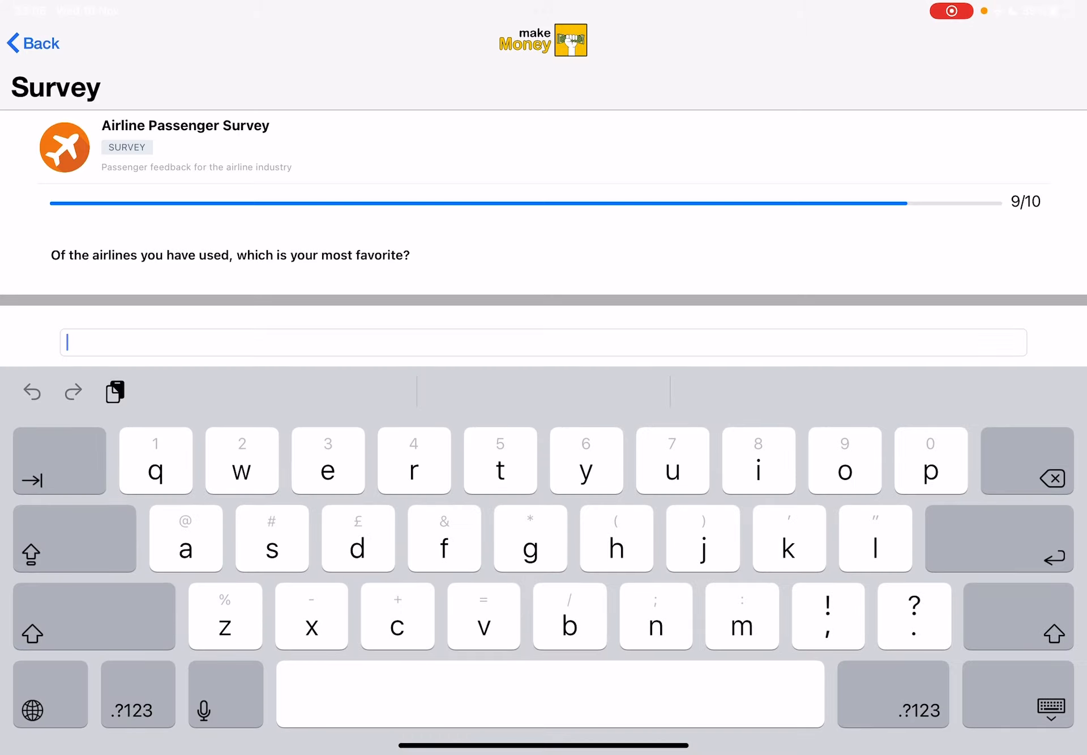
Answer question 9 with 'wizzair' as the favourite airline and advance
{"action": "type", "text": "wizza"}
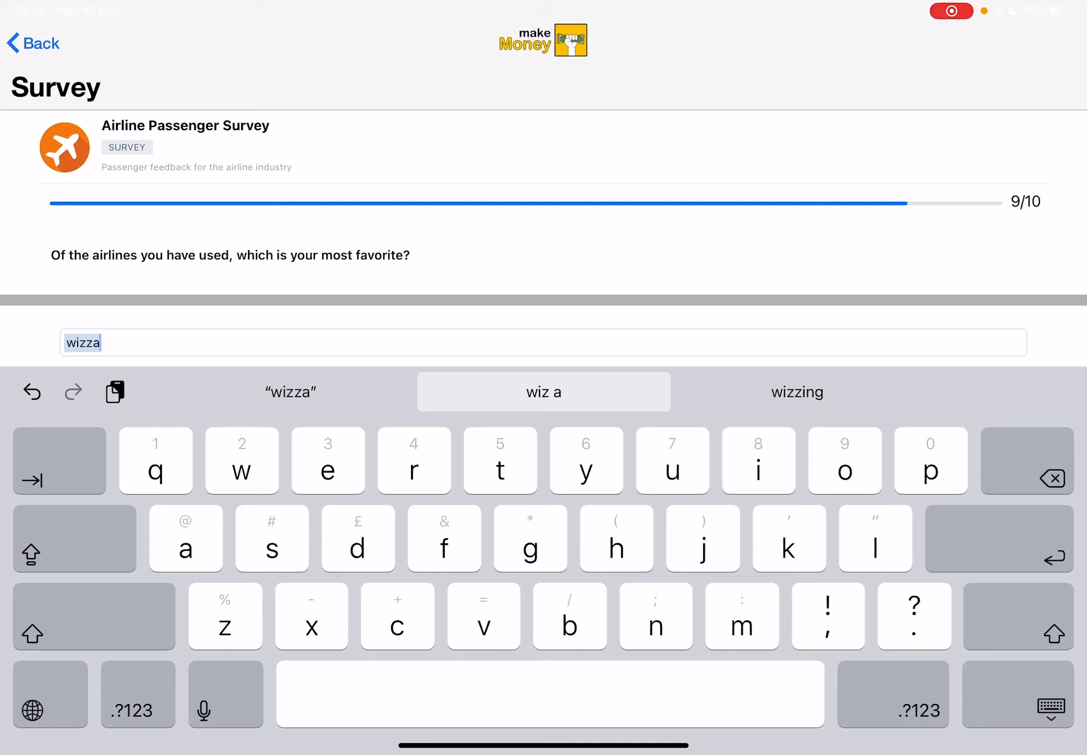
{"action": "type", "text": "ir"}
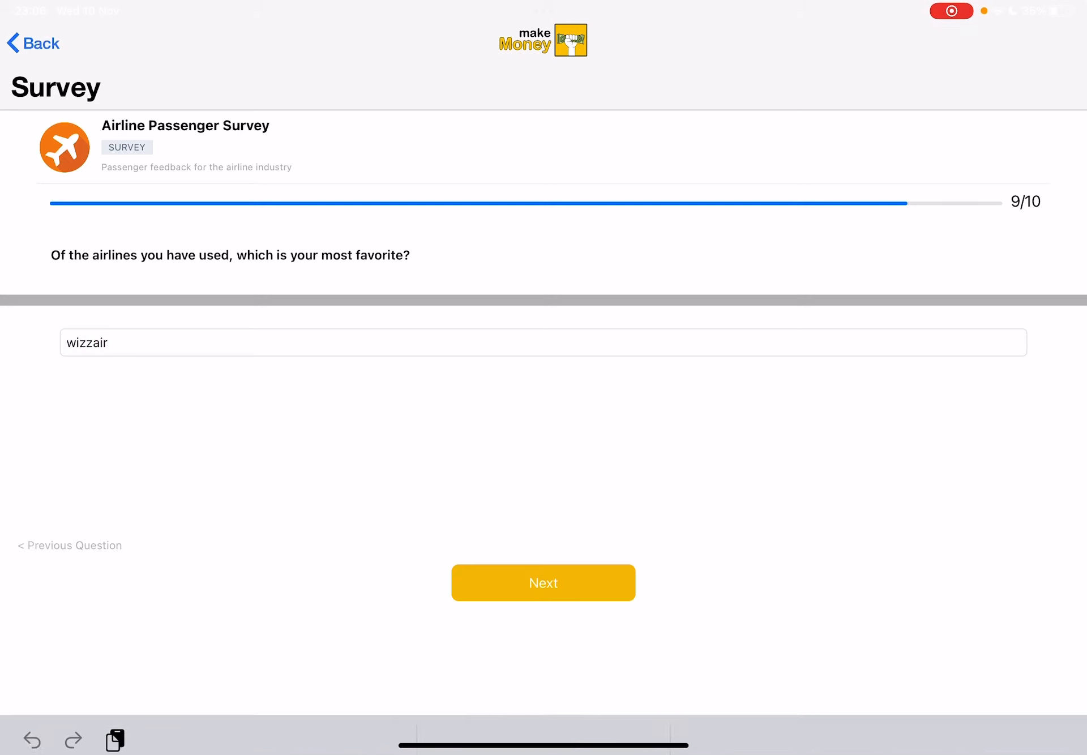
{"action": "left_click", "coordinate": [542, 582]}
{"action": "type", "text": "T"}
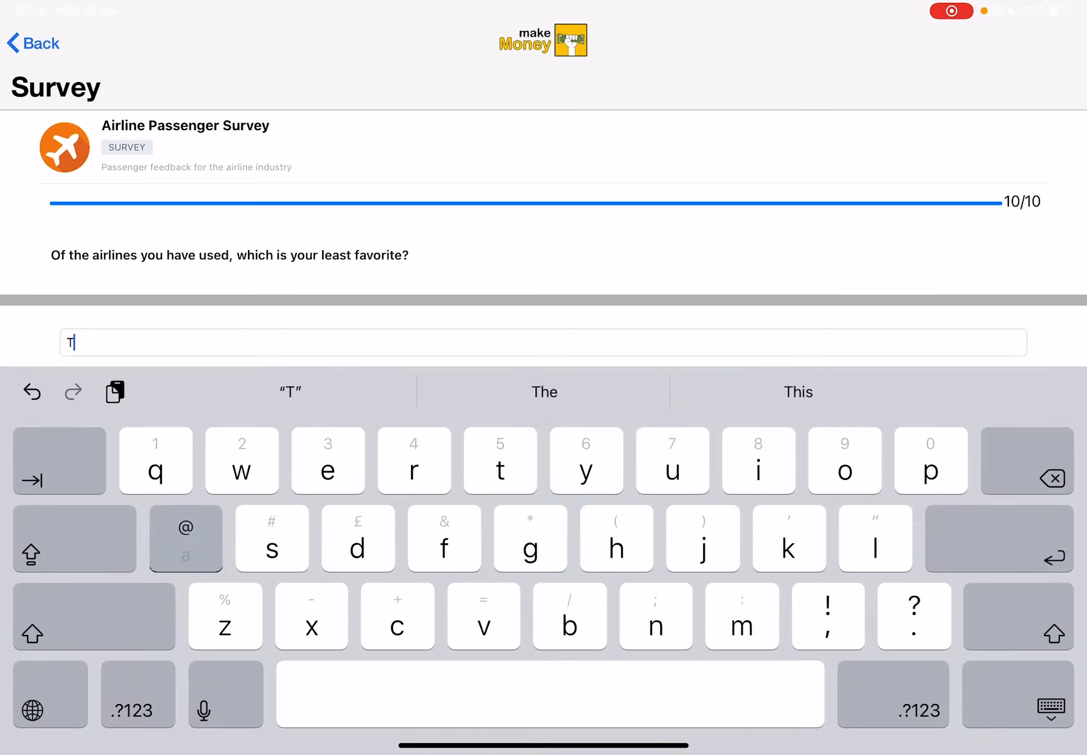
Answer question 10 with 'Tarom' as the least favourite airline and submit the survey
{"action": "type", "text": "arom"}
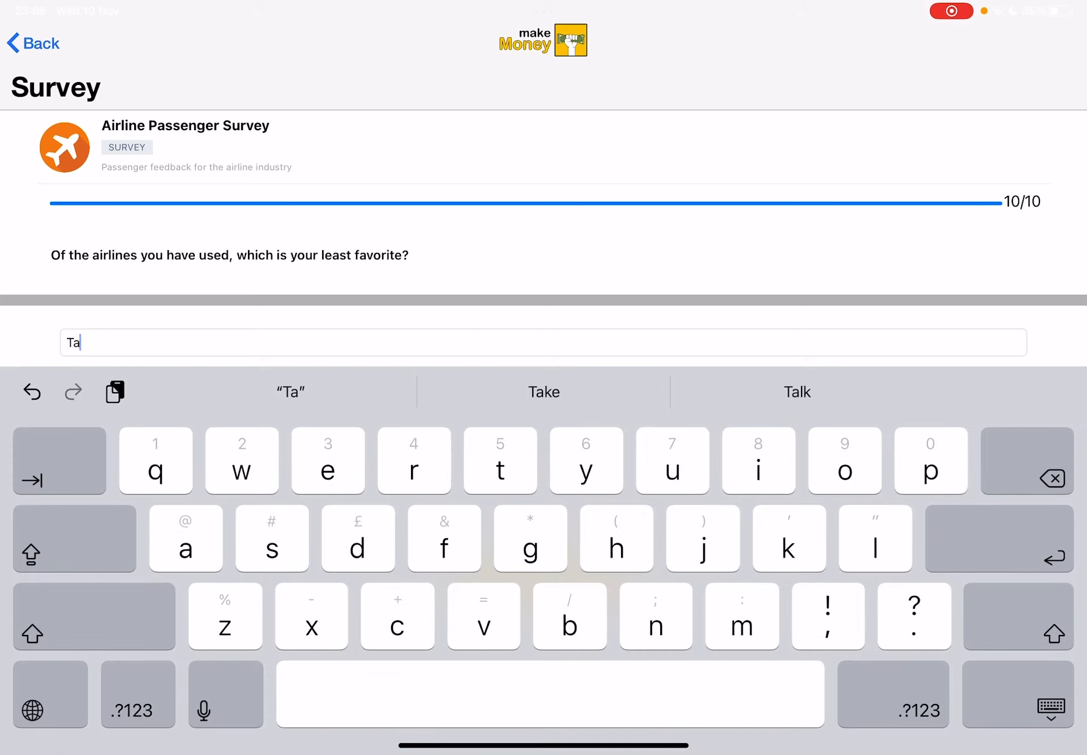
{"action": "type", "text": "rom"}
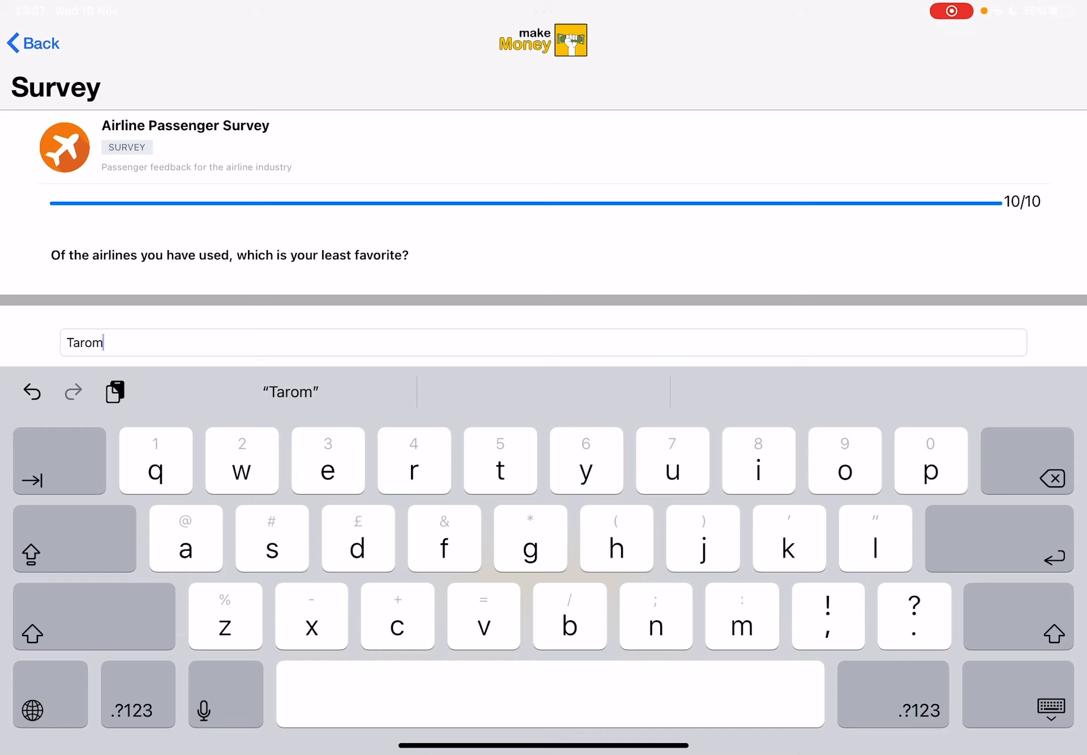
{"action": "left_click", "coordinate": [543, 582]}
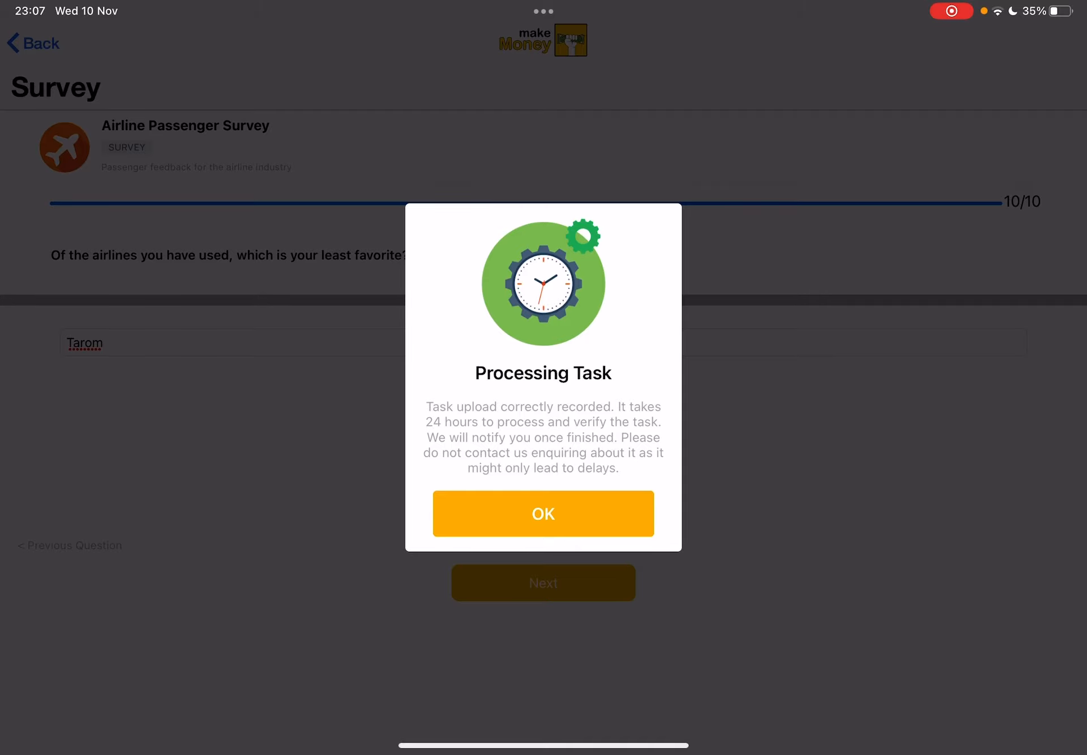
Acknowledge the Processing Task confirmation and browse the Tasks list
{"action": "left_click", "coordinate": [542, 514]}
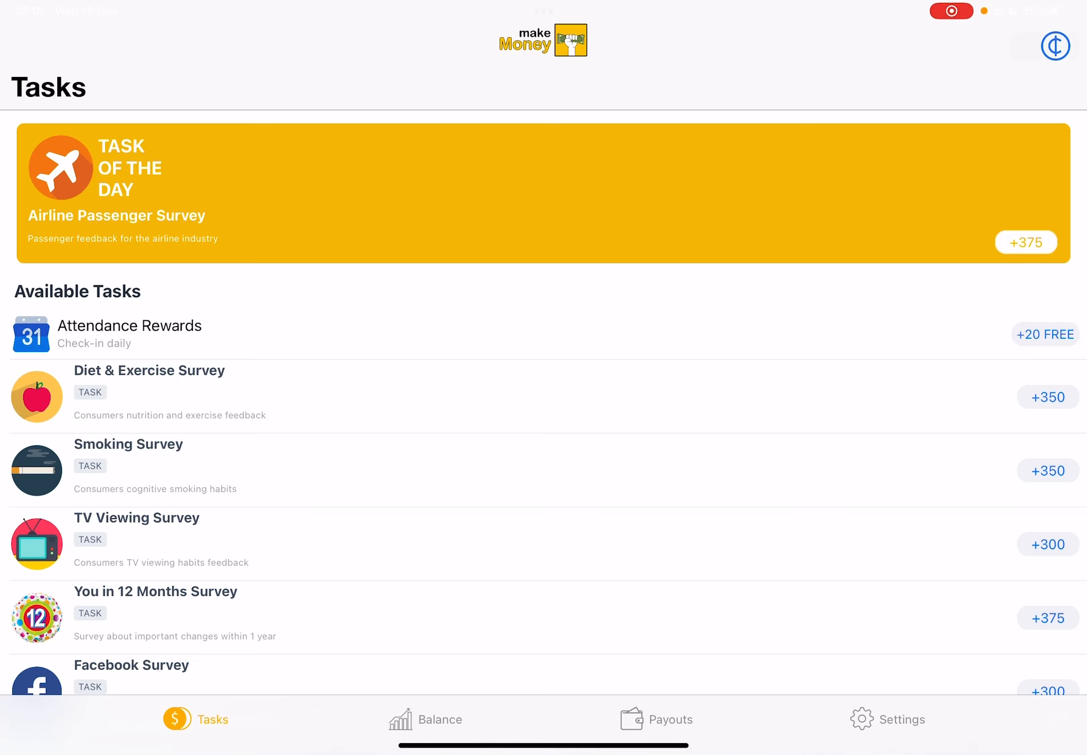
{"action": "scroll", "scroll_direction": "down", "scroll_amount": 3}
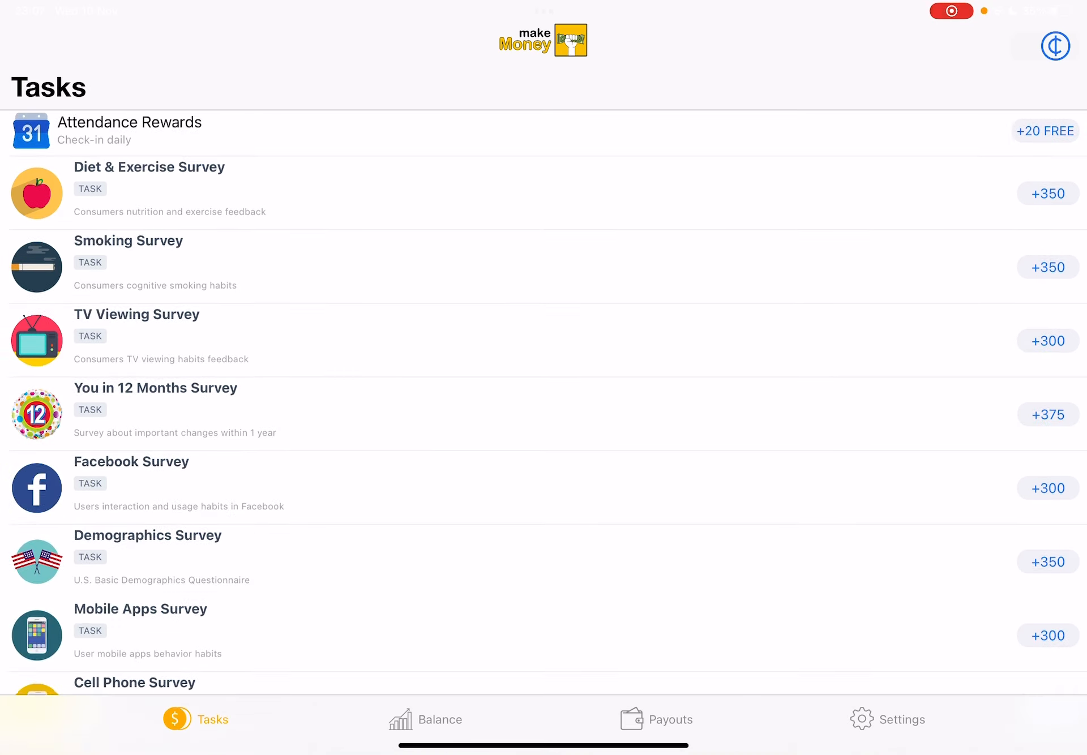
{"action": "left_click", "coordinate": [440, 719]}
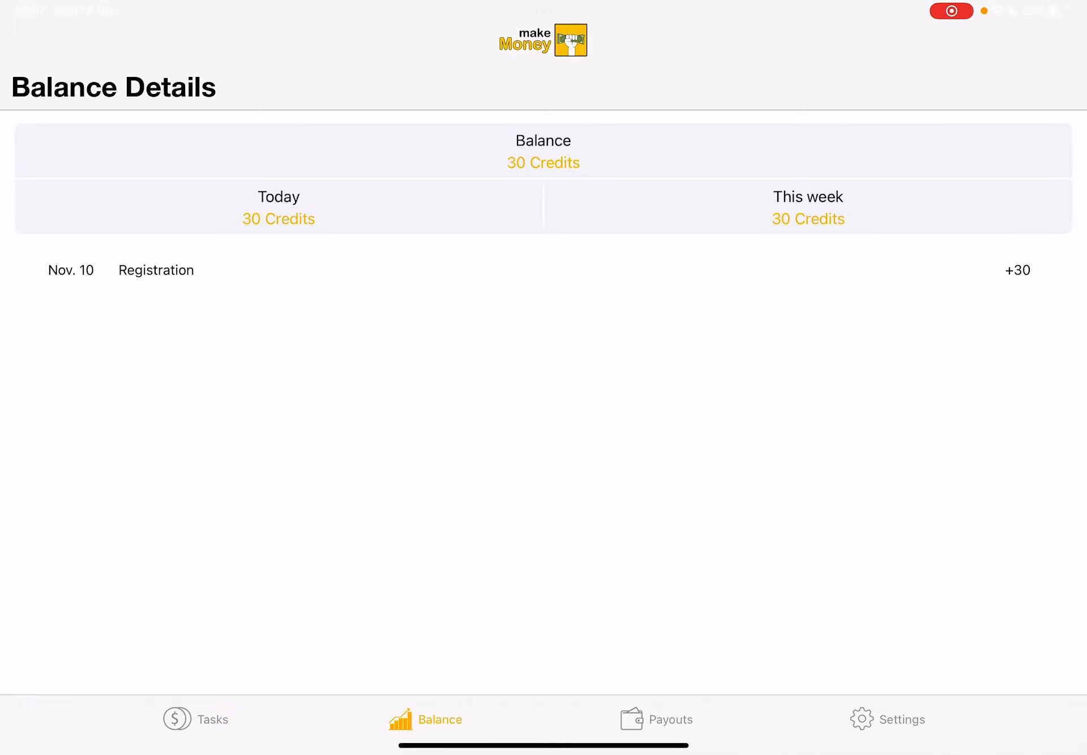
{"action": "left_click", "coordinate": [213, 719]}
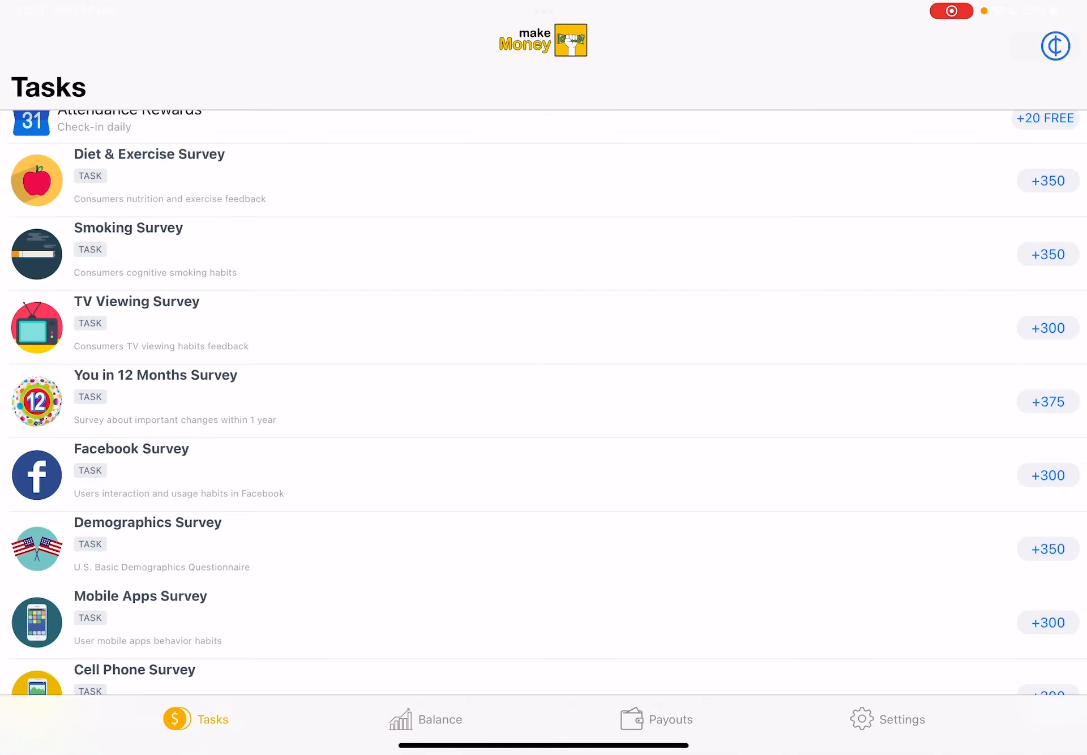
{"action": "scroll", "scroll_direction": "down", "scroll_amount": 3}
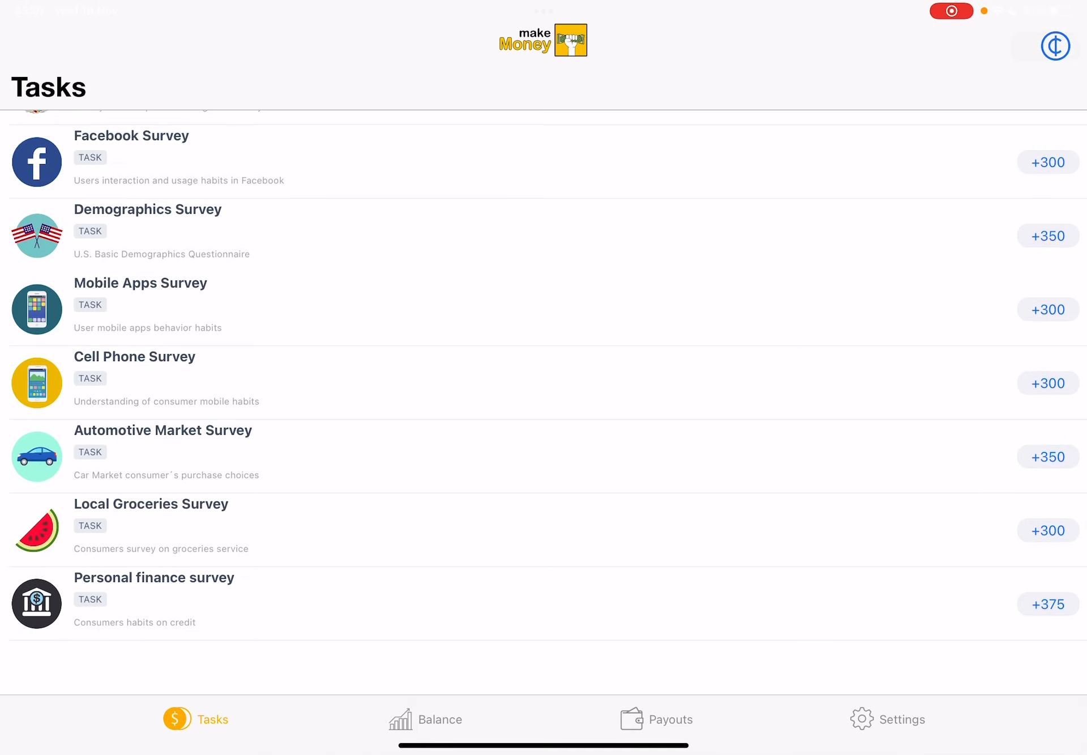
{"action": "scroll", "scroll_direction": "down", "scroll_amount": 3}
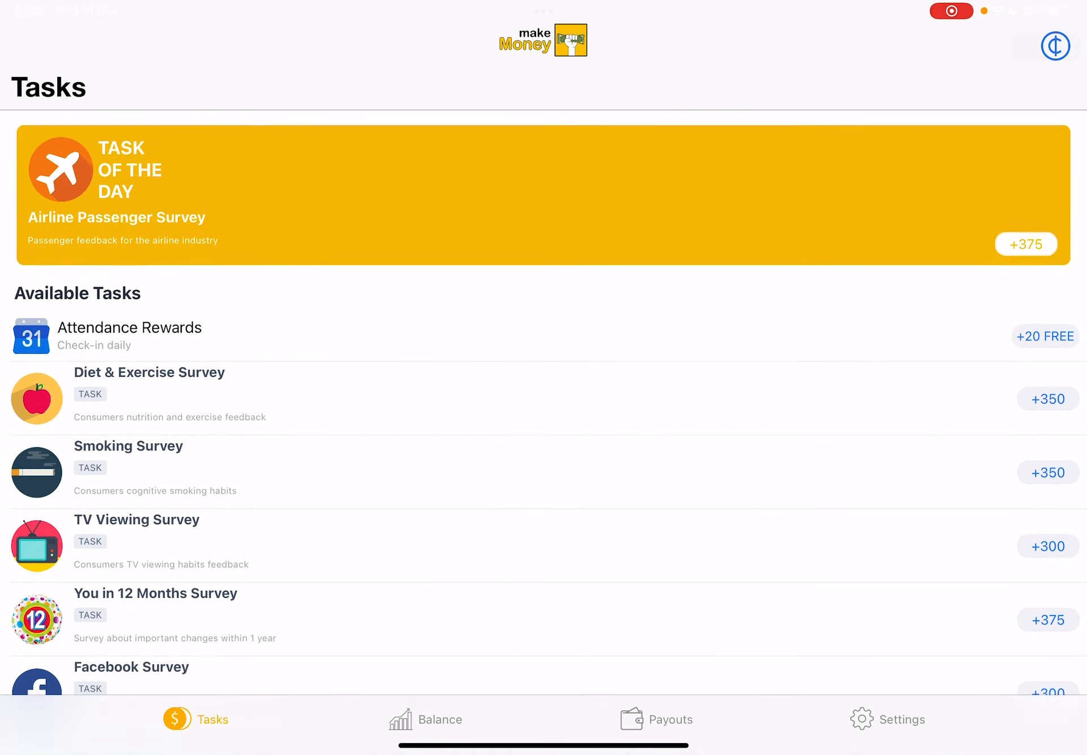